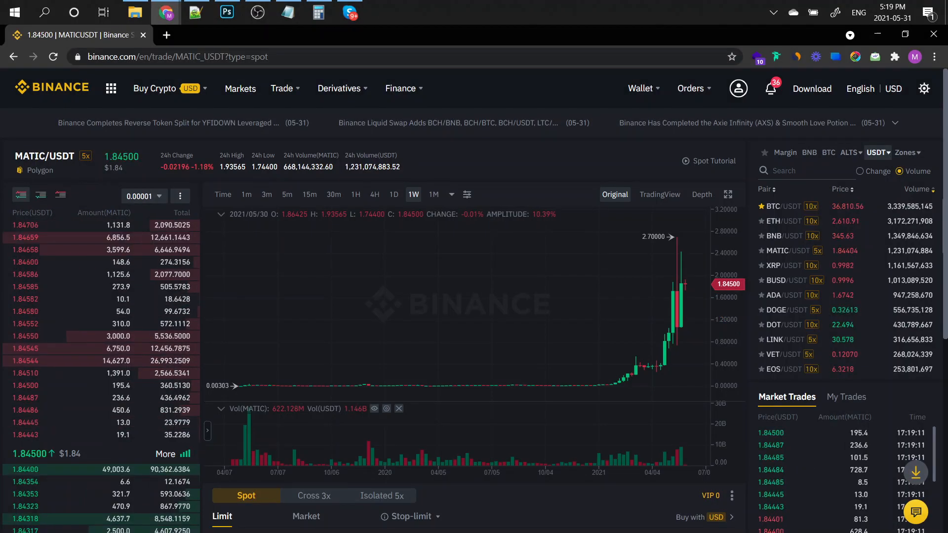
Step: Switch the MATIC/USDT chart from weekly to daily (1D) candles
{"action": "left_click", "coordinate": [393, 194]}
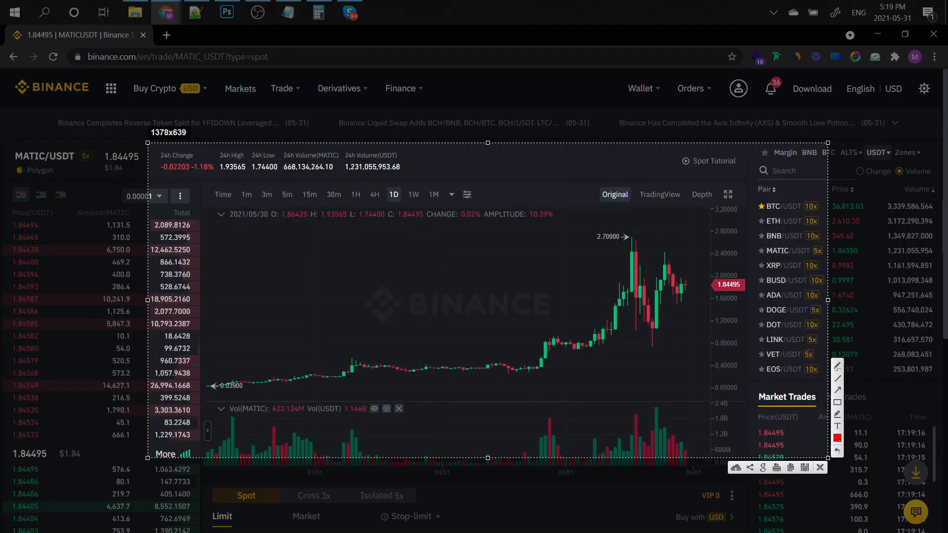
Step: Resize the Lightshot selection rectangle around the chart before cancelling
{"action": "left_click_drag", "start_coordinate": [626, 236], "coordinate": [668, 248]}
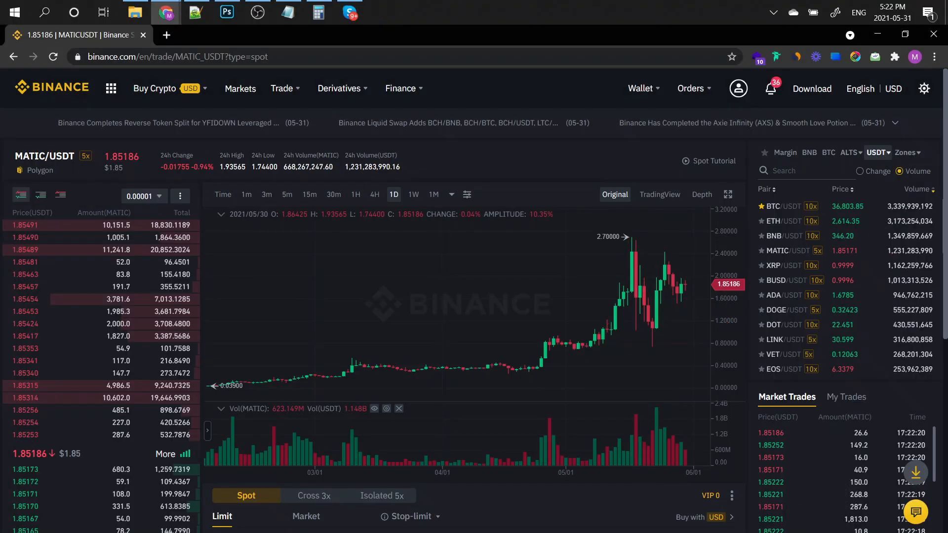
Step: Switch the chart to weekly (1W) candles and drag a capture area across it
{"action": "left_click", "coordinate": [414, 194]}
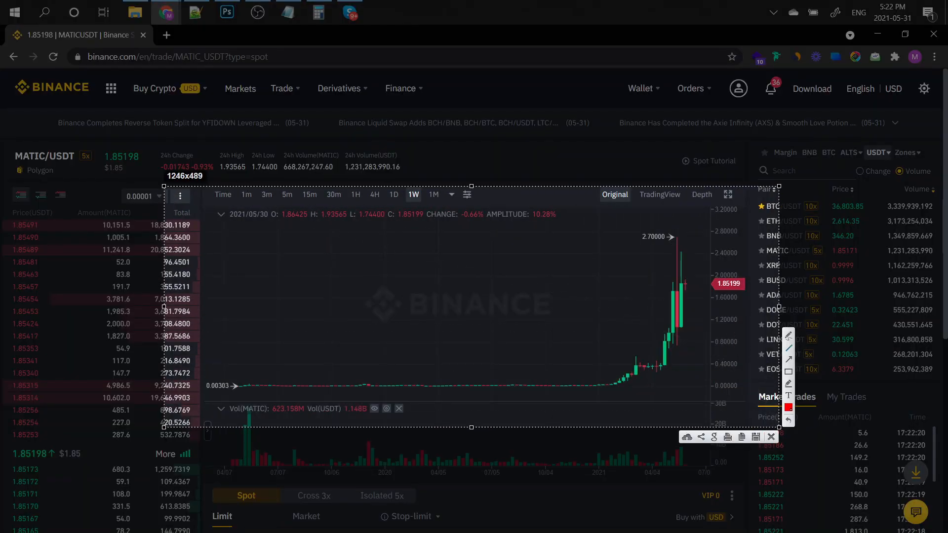
{"action": "left_click_drag", "start_coordinate": [213, 380], "coordinate": [638, 387]}
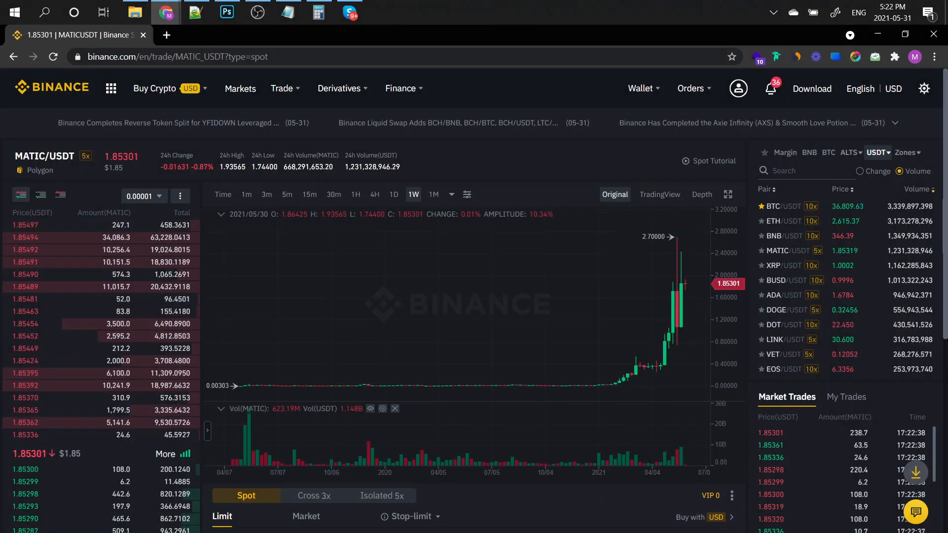
Step: Change the MATIC/USDT chart interval to 1D, then to 4H candles
{"action": "left_click", "coordinate": [393, 194]}
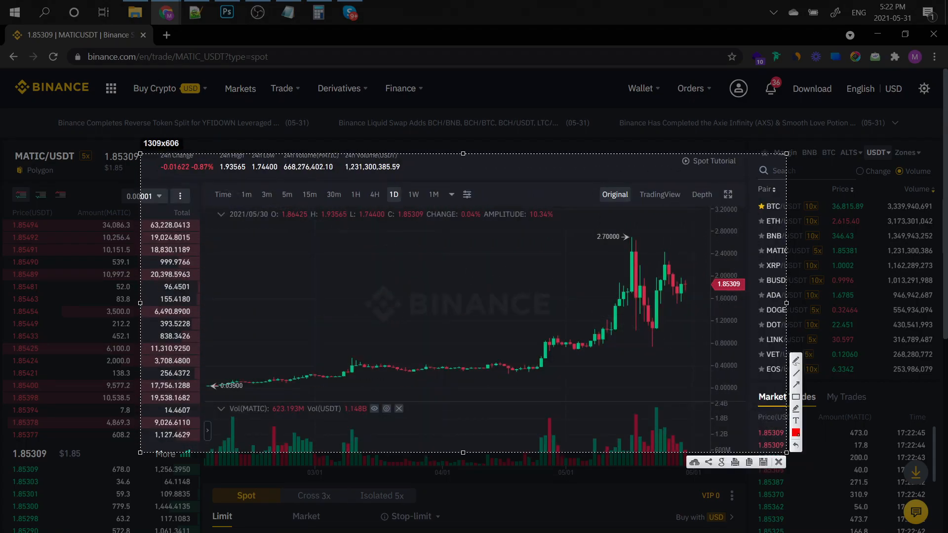
{"action": "left_click", "coordinate": [374, 194]}
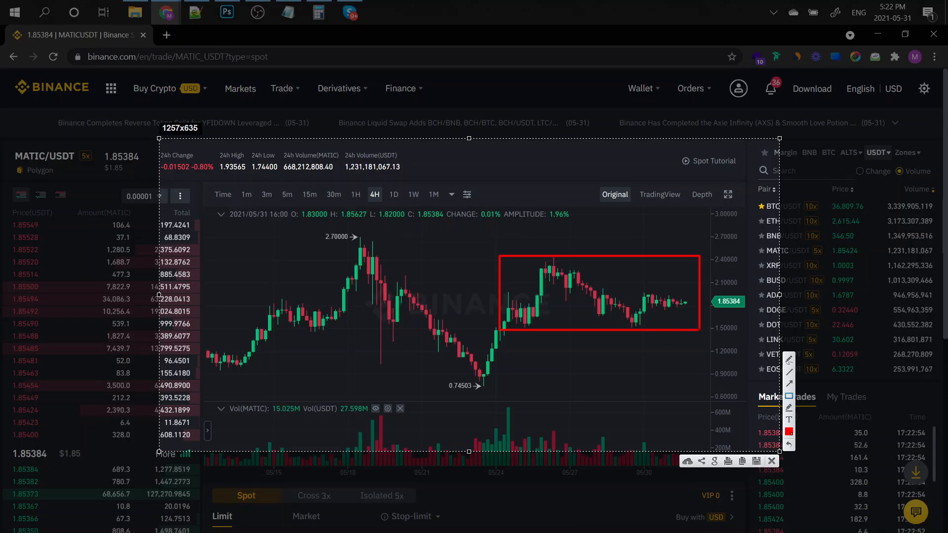
Step: Draw red marks by the volume bars, a 2.70000–0.74503 trend line, and close the capture
{"action": "left_click_drag", "start_coordinate": [520, 393], "coordinate": [484, 460]}
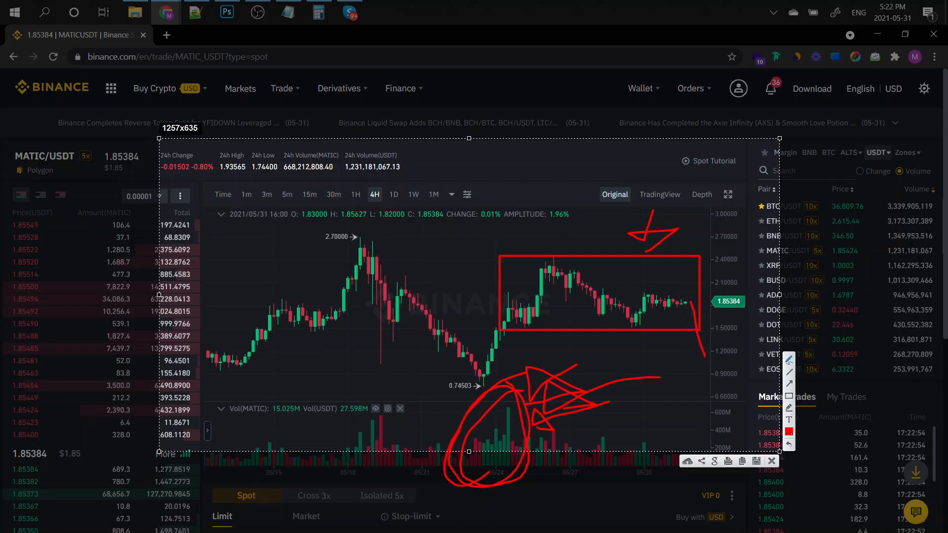
{"action": "left_click_drag", "start_coordinate": [363, 245], "coordinate": [478, 381]}
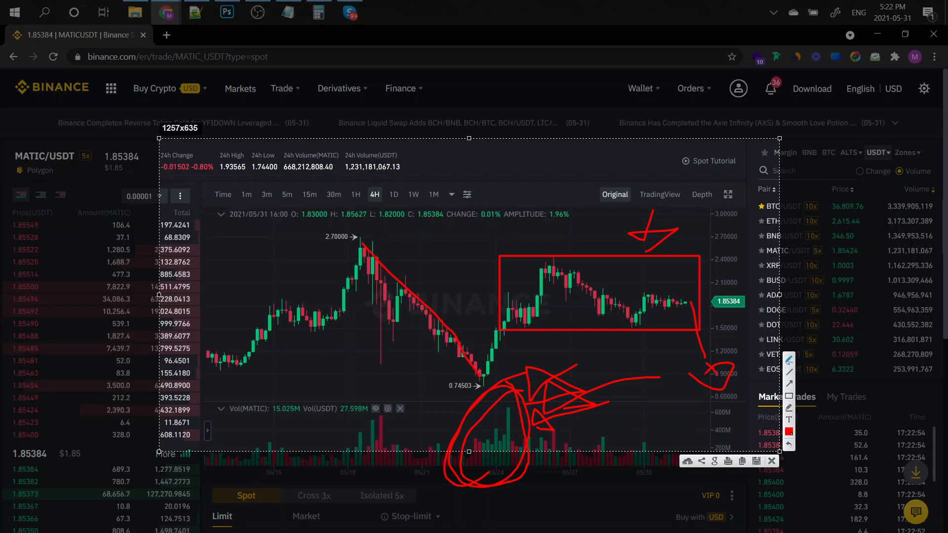
{"action": "left_click", "coordinate": [393, 194]}
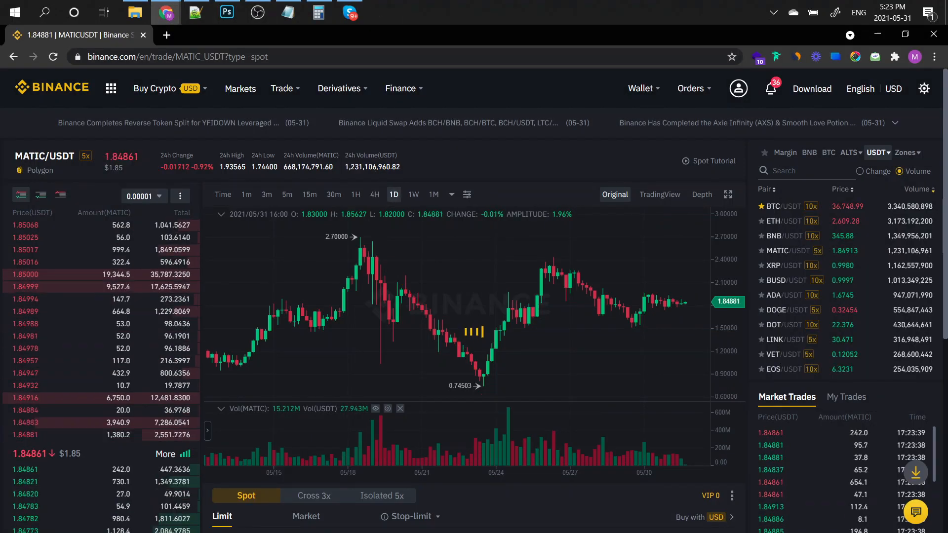